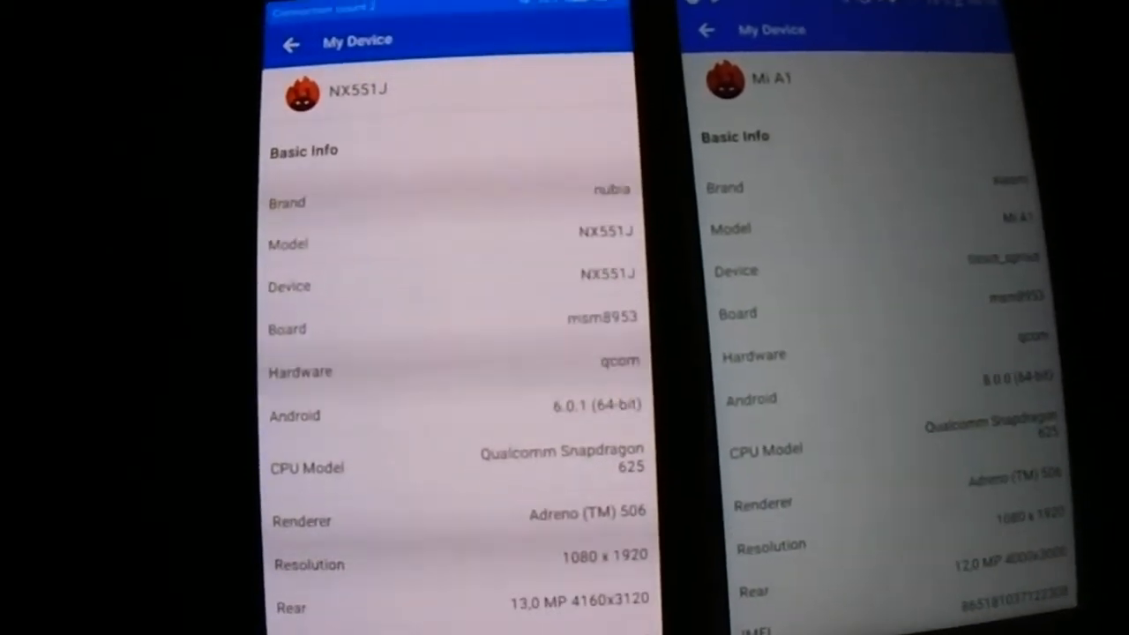
Scroll to the Display section and start the Multi-touch test on the Mi A1.
scroll("down", 3)
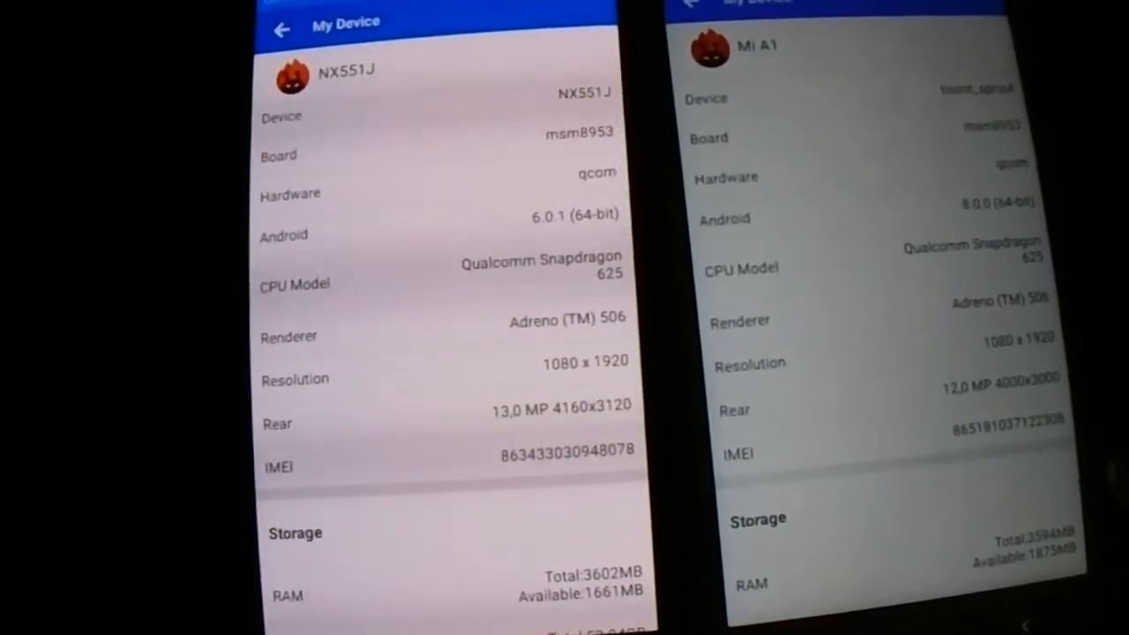
scroll("down", 3)
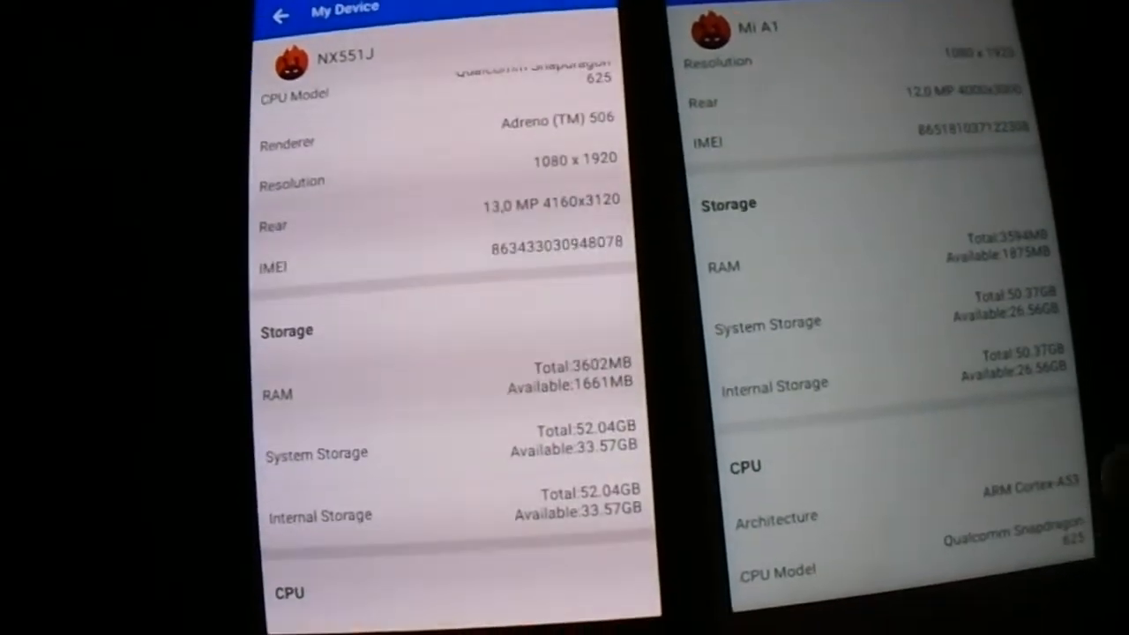
scroll("down", 3)
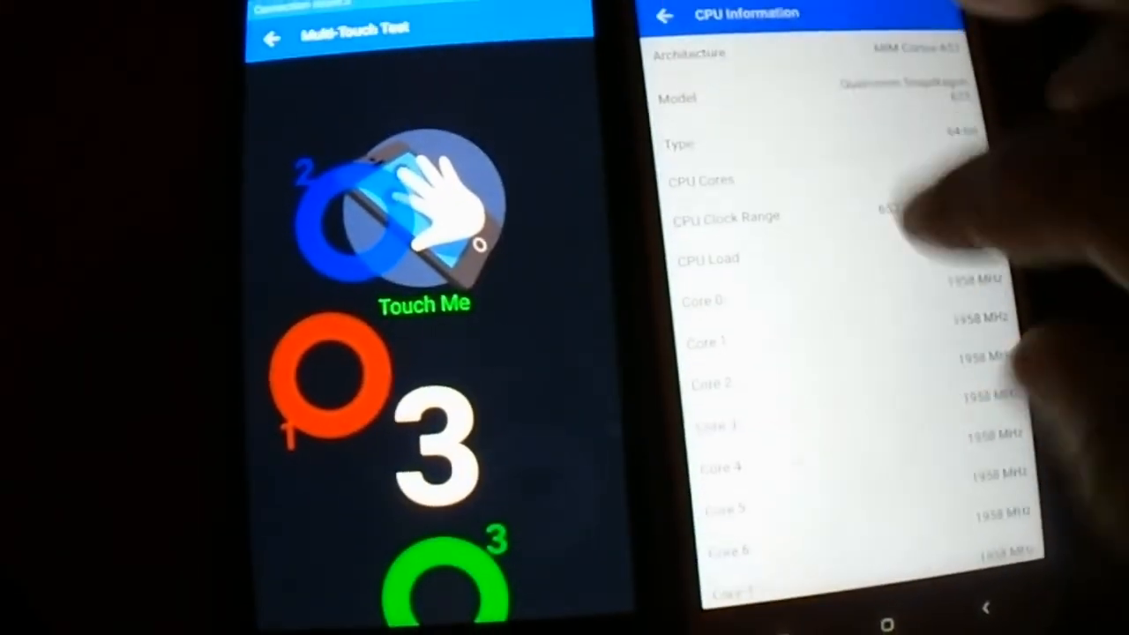
left_click(679, 16)
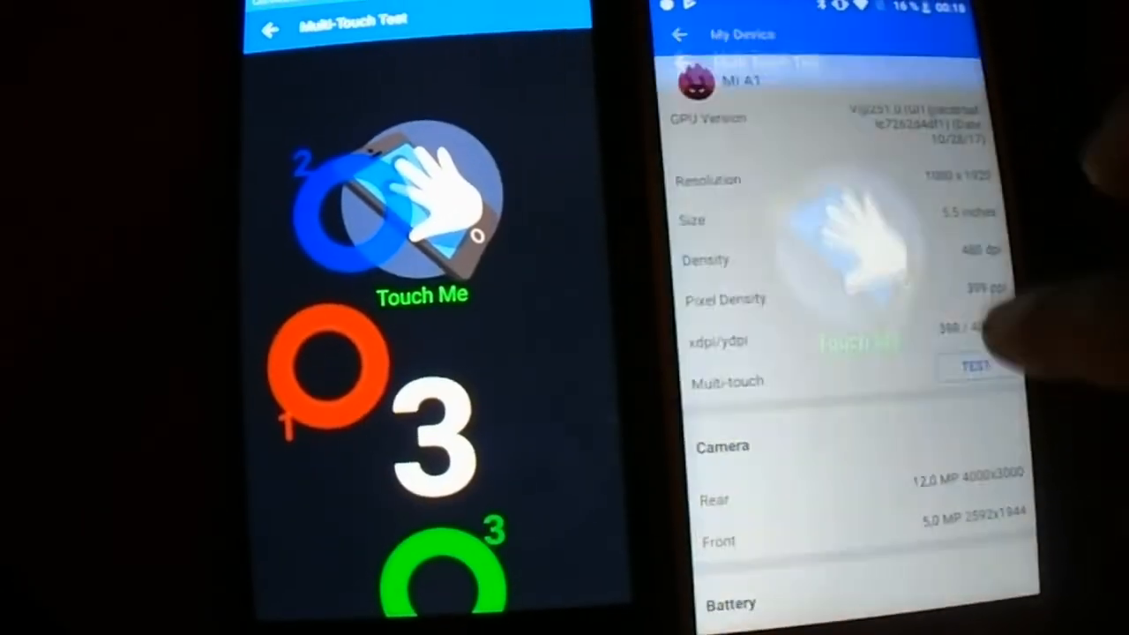